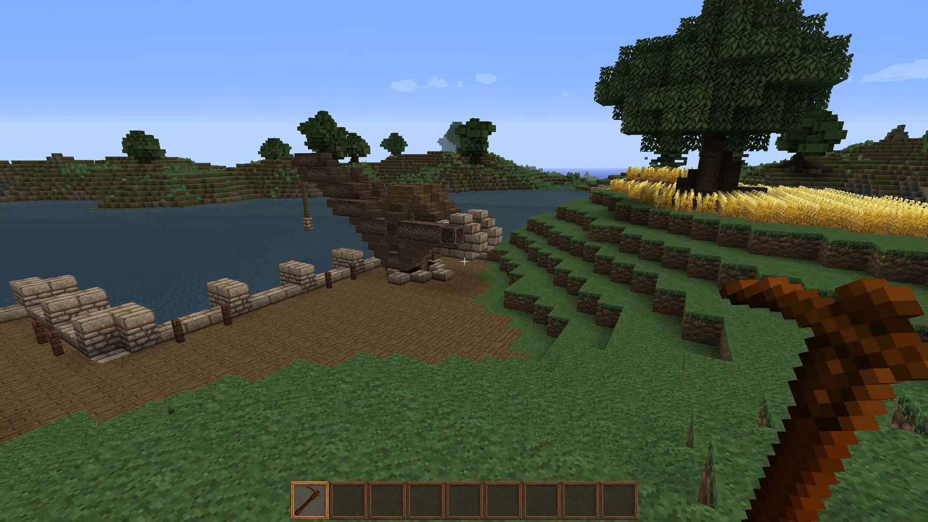
pyautogui.moveTo(464, 261)
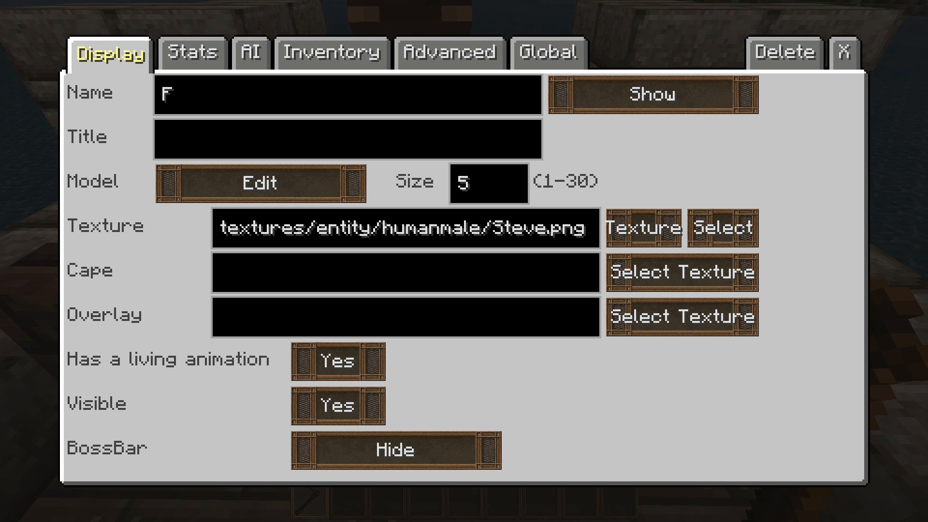
# - Enter 'Youtube' as the NPC name and set it to show only when attacking
pyautogui.write('outube')
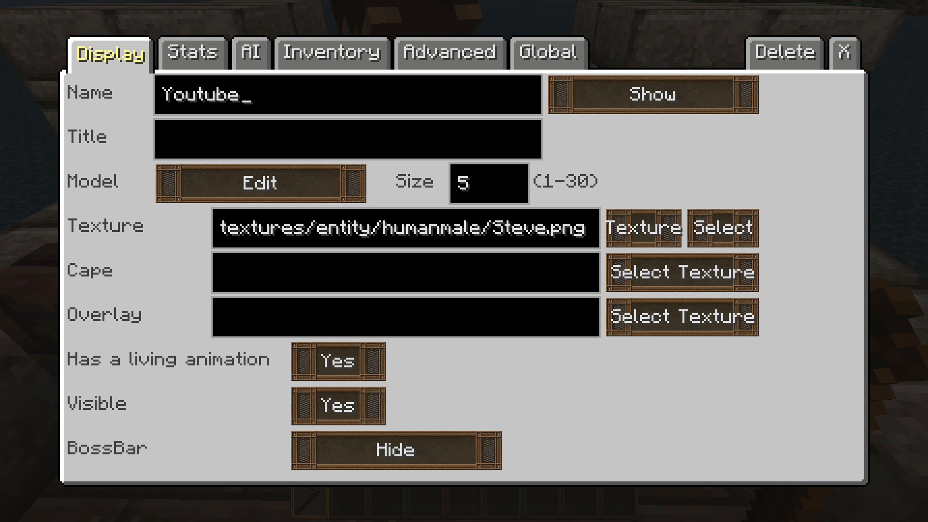
pyautogui.click(845, 53)
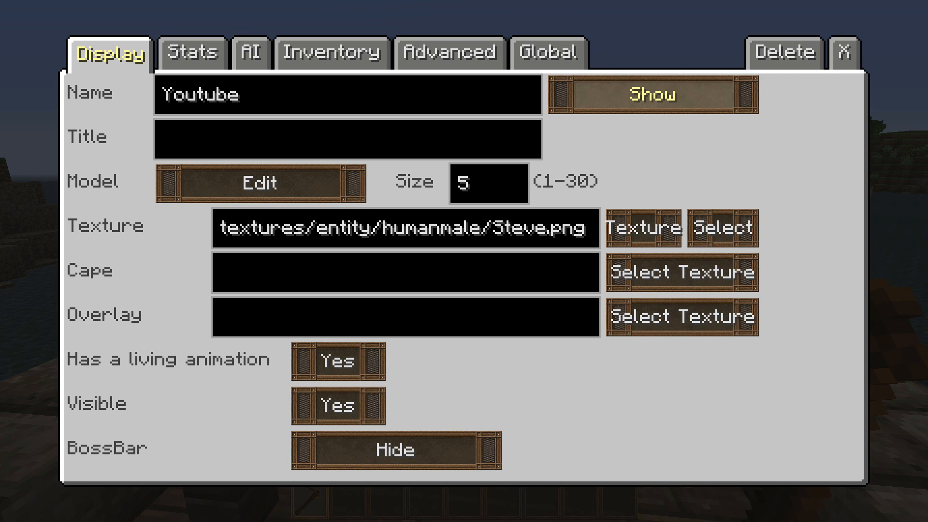
pyautogui.click(653, 95)
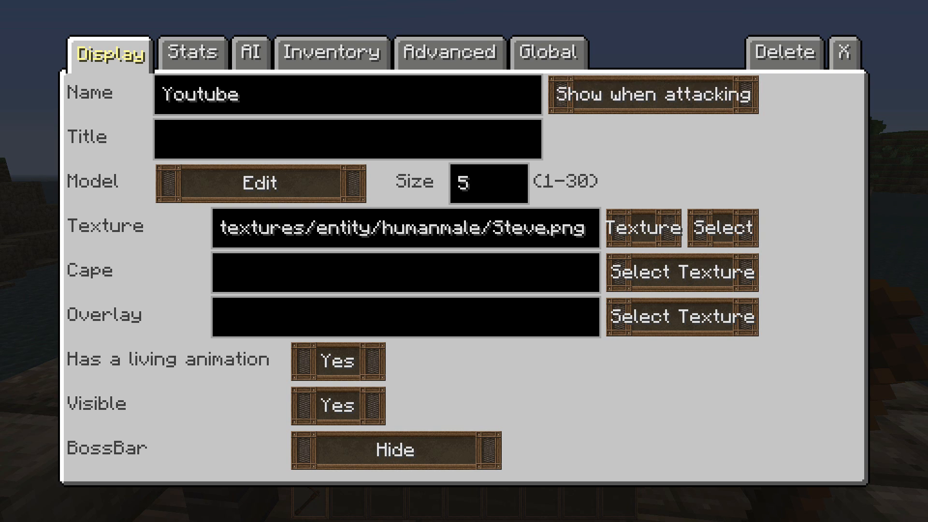
pyautogui.click(844, 52)
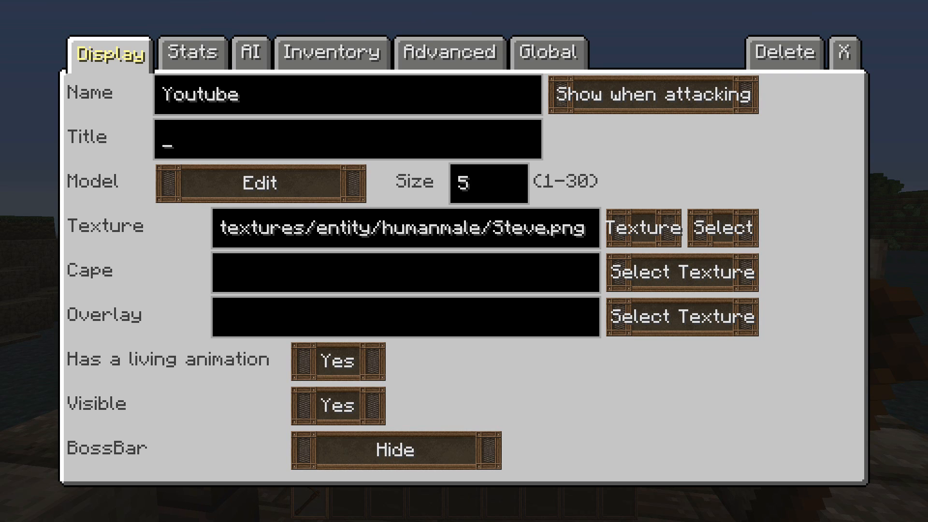
# - Set the NPC title to '[Test]' and switch name visibility back to always shown
pyautogui.write('[Test')
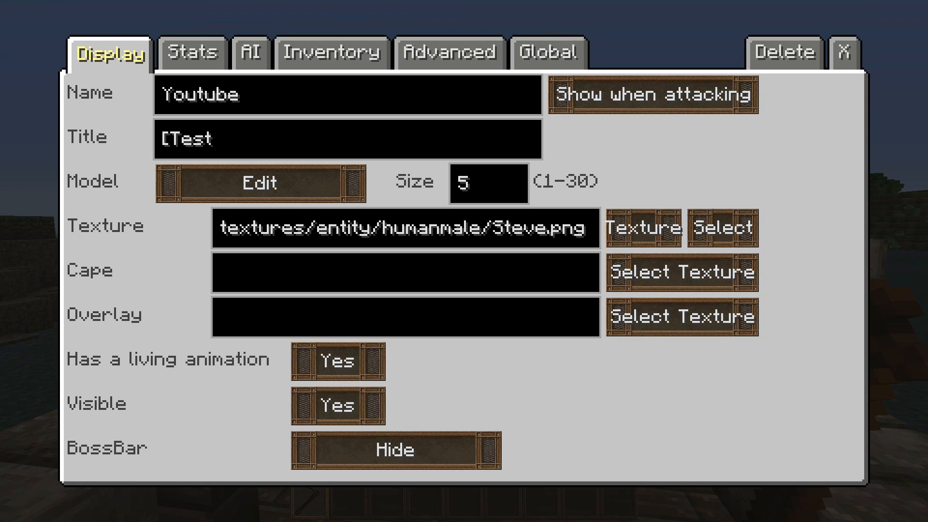
pyautogui.click(843, 52)
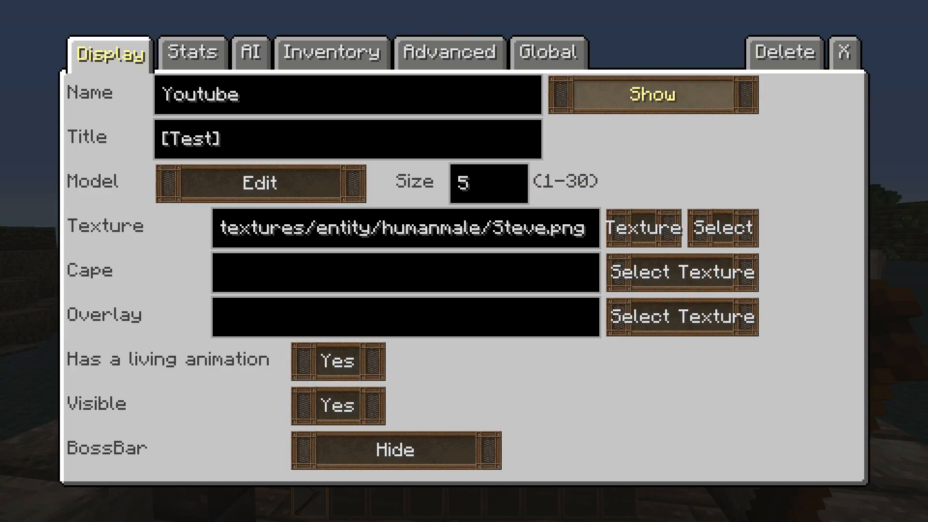
pyautogui.click(844, 52)
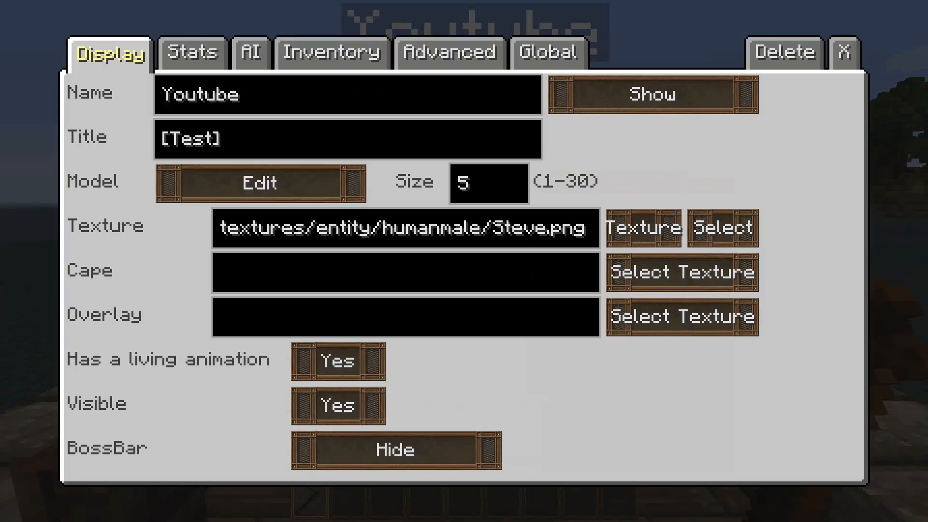
# - Open the model editor and its head parts panel (headwear, hair, mohawk, beard, snout, ears)
pyautogui.click(259, 183)
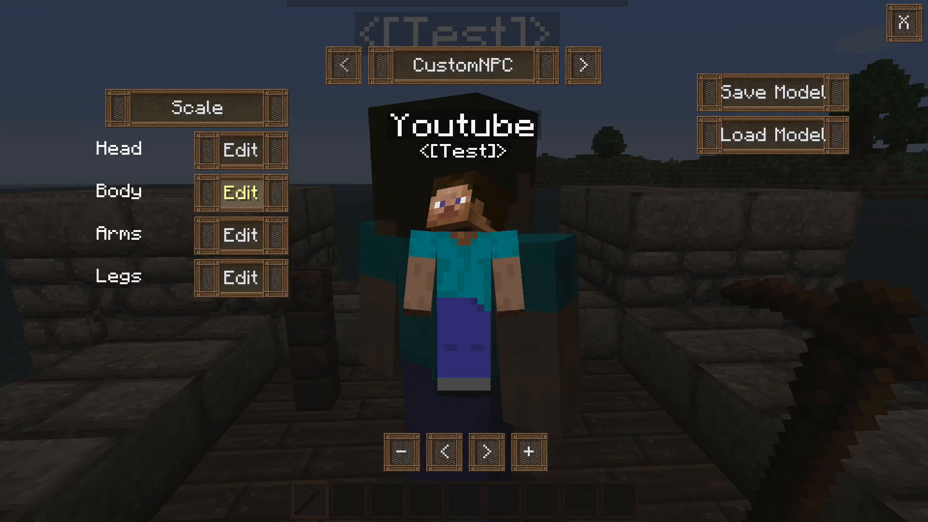
pyautogui.click(240, 149)
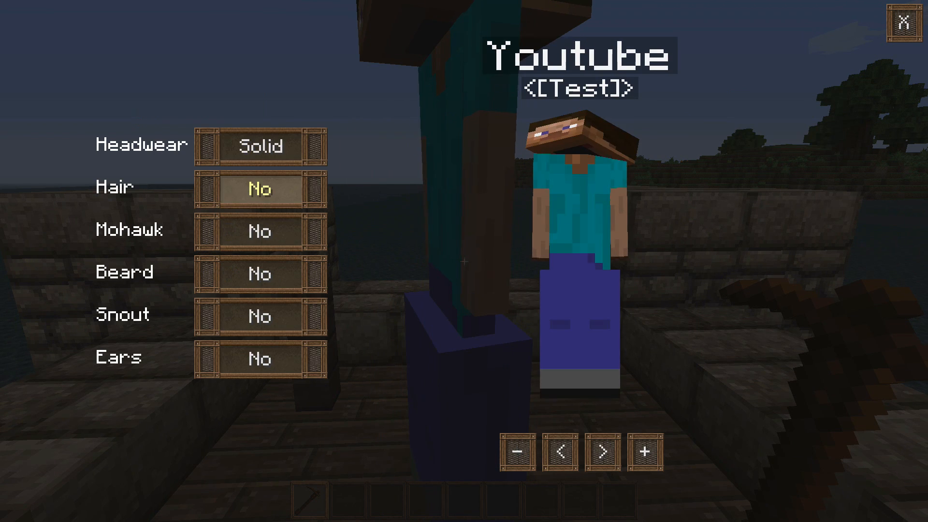
# - Try the headwear and mohawk toggles, then set the model type to Bat
pyautogui.click(260, 145)
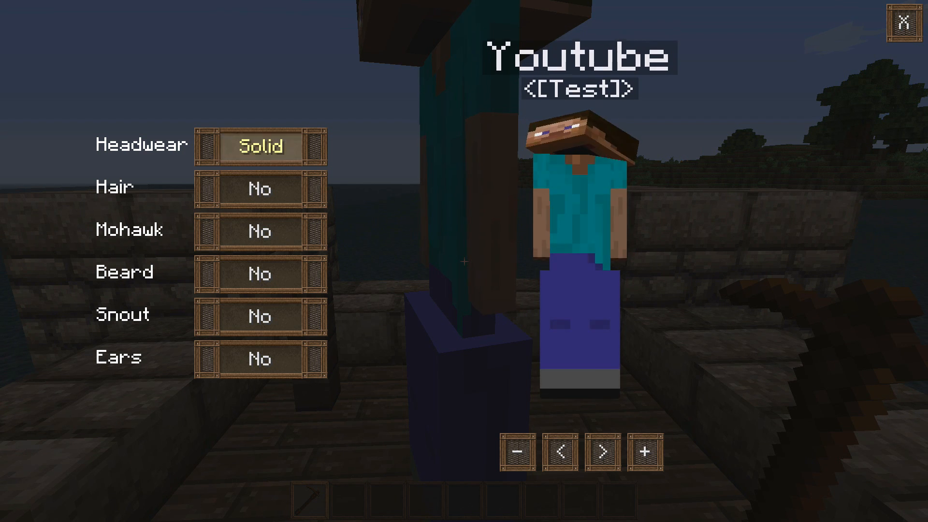
pyautogui.click(259, 231)
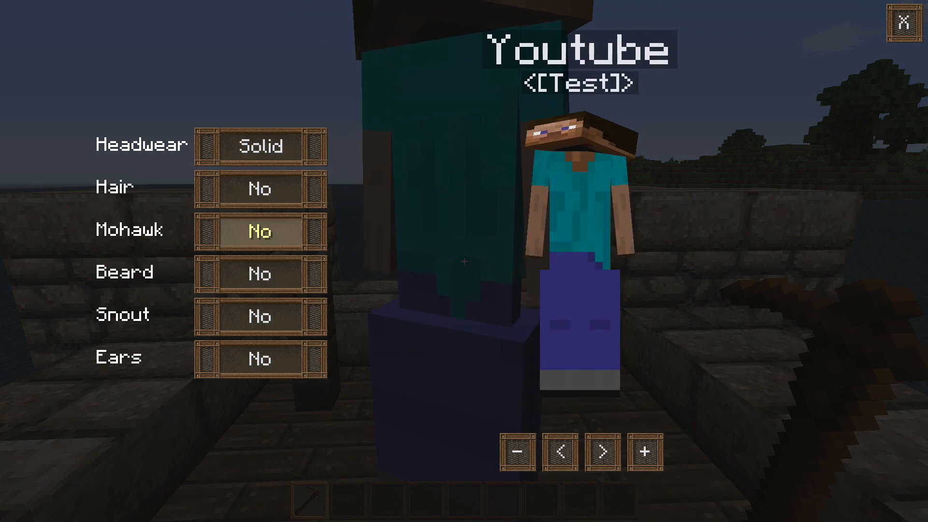
pyautogui.click(260, 188)
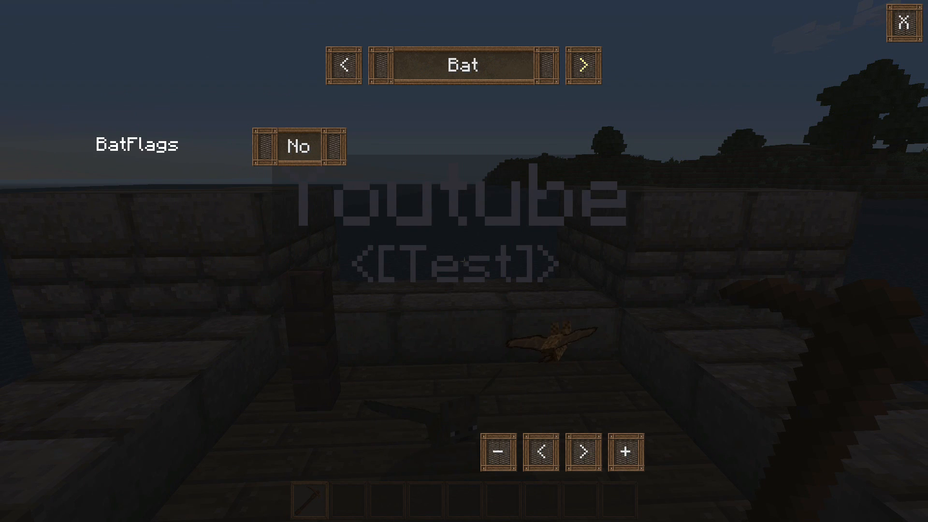
# - Restore the CustomNPC model and preview the Orc Female, Human Male and Enderchibi presets
pyautogui.click(586, 65)
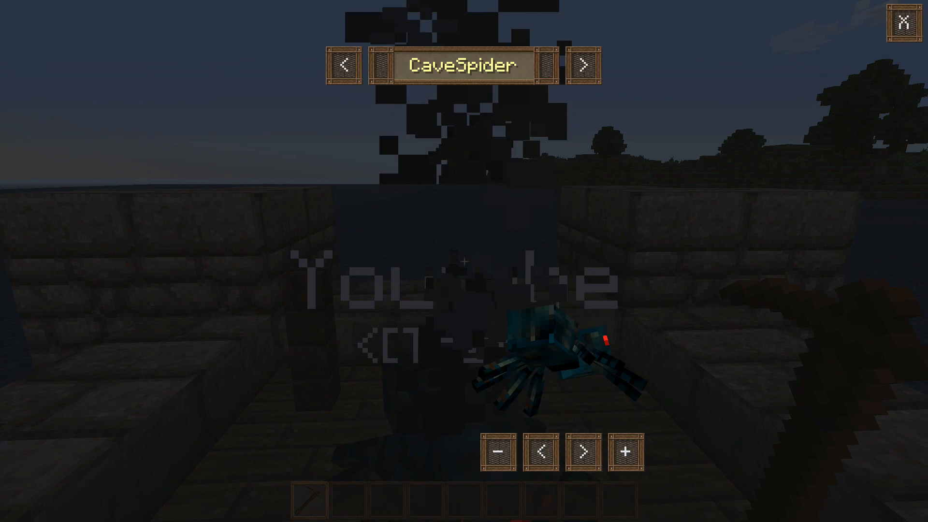
pyautogui.click(586, 64)
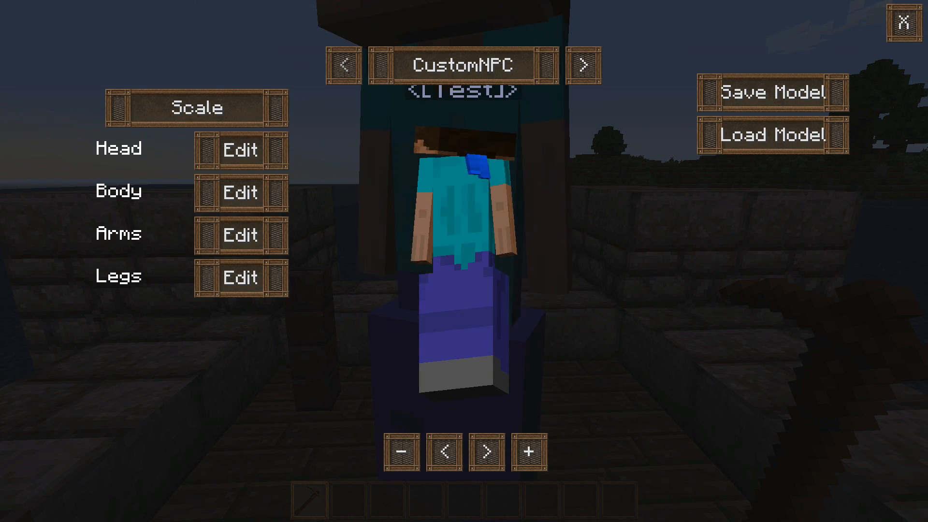
pyautogui.click(773, 135)
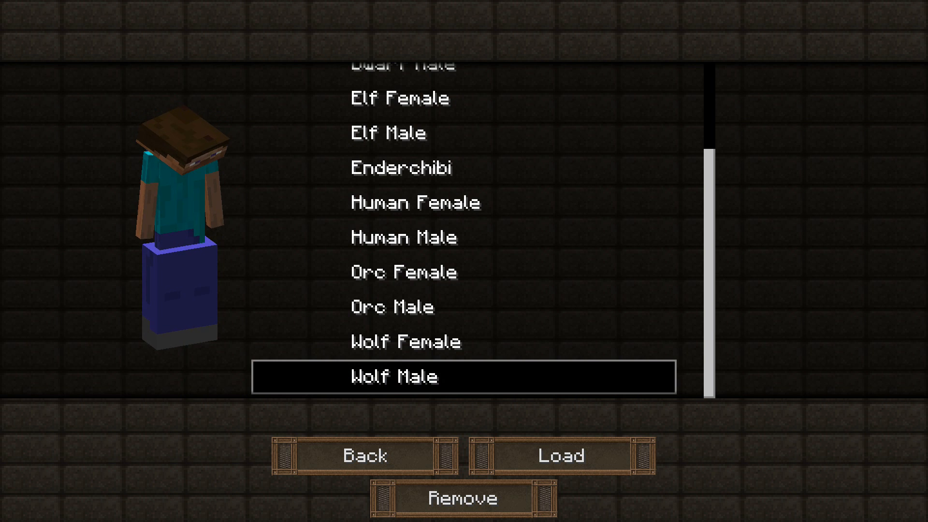
pyautogui.click(404, 271)
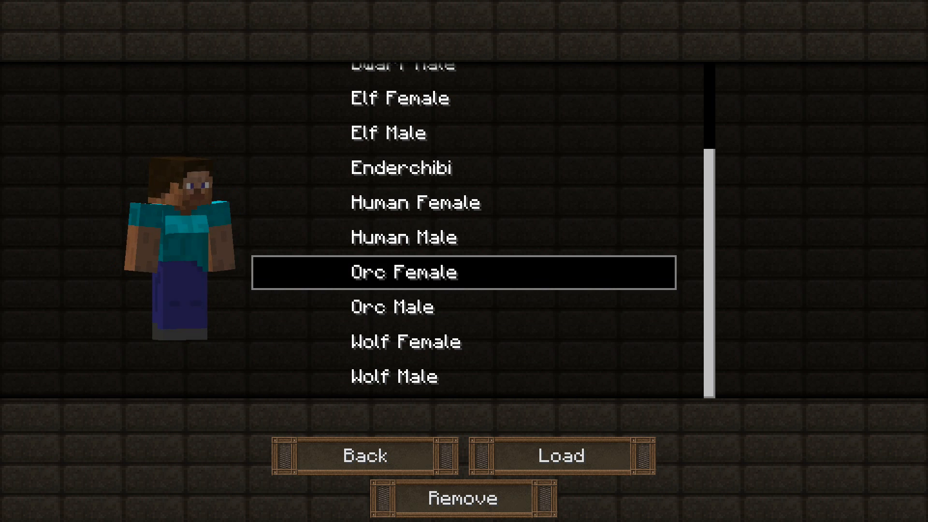
pyautogui.click(404, 237)
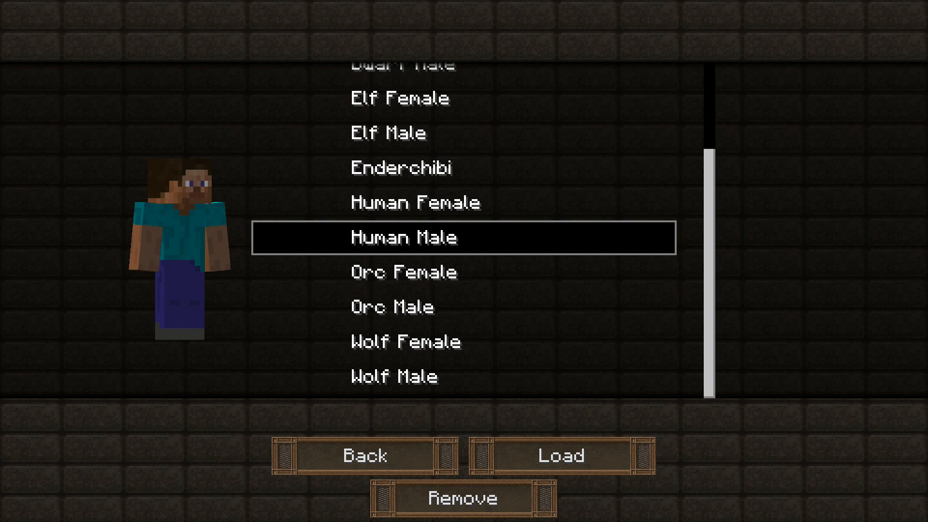
pyautogui.click(401, 168)
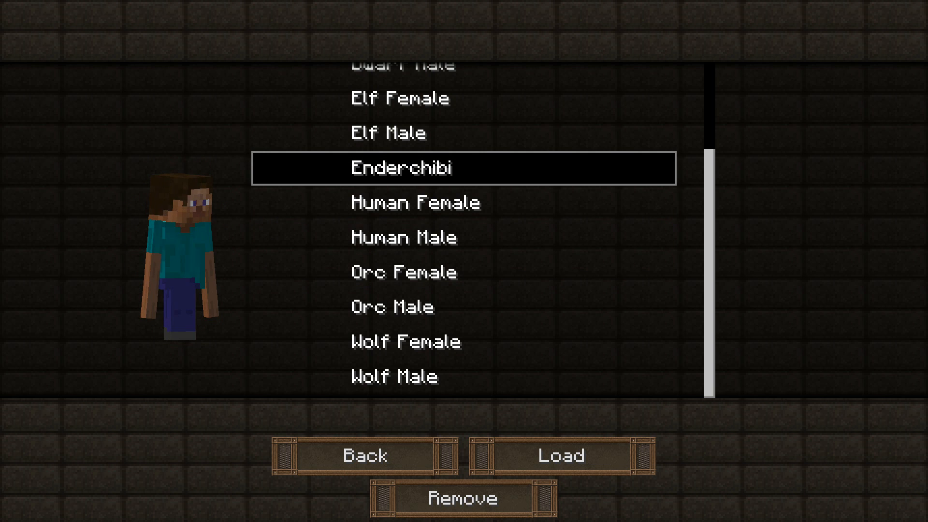
pyautogui.scroll(-3)
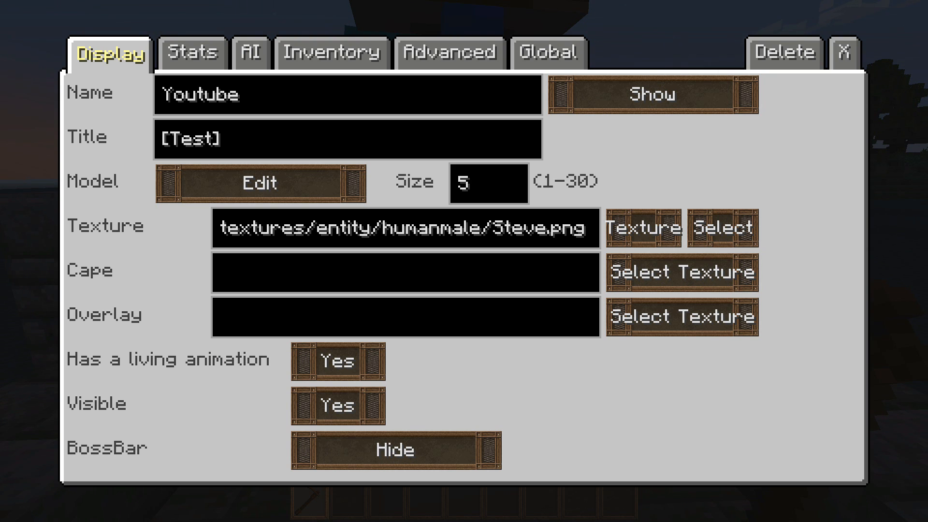
pyautogui.write('10')
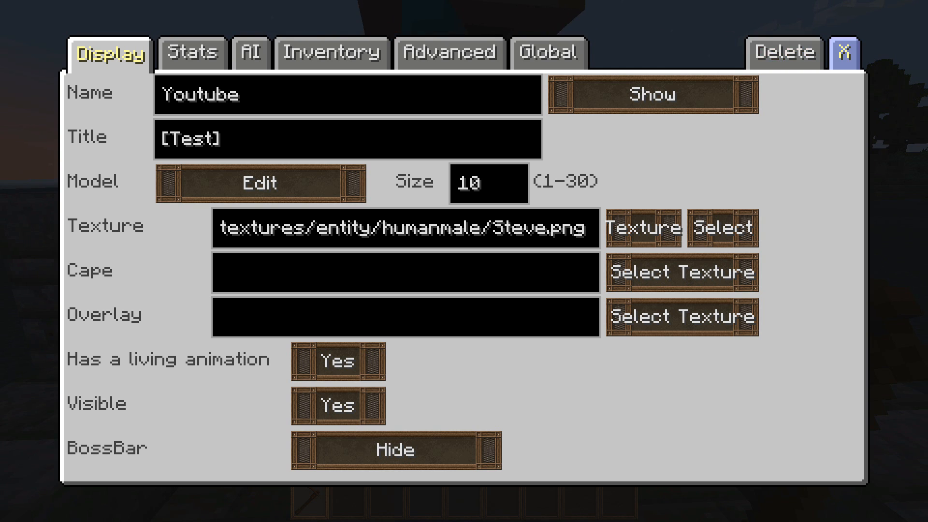
pyautogui.click(846, 53)
pyautogui.write('30')
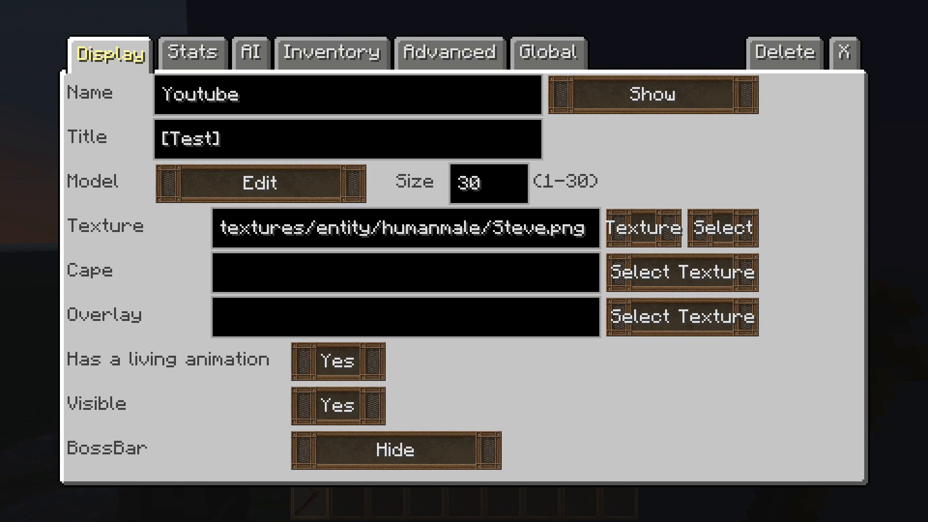
pyautogui.write('1')
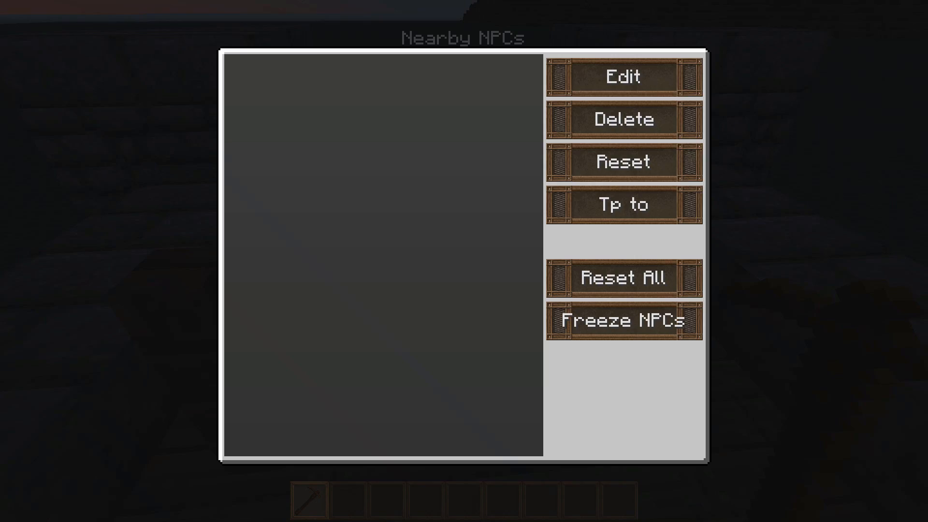
pyautogui.click(625, 75)
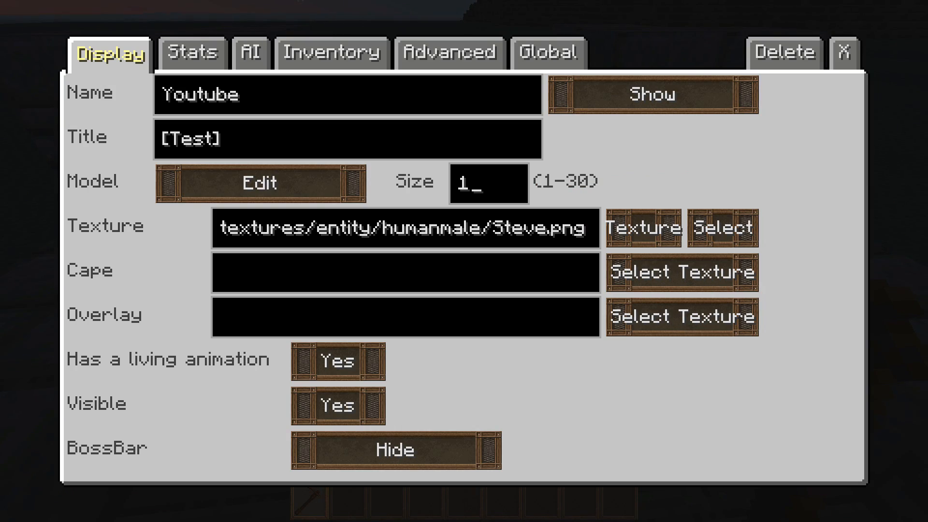
pyautogui.write('5')
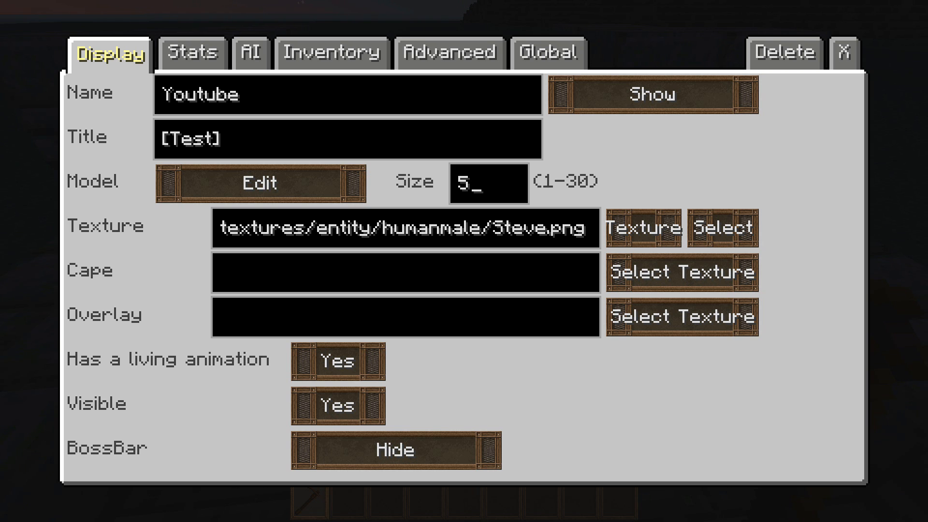
# - Preview the chef and camo radio textures, then apply orcmale's Giant.png
pyautogui.click(721, 228)
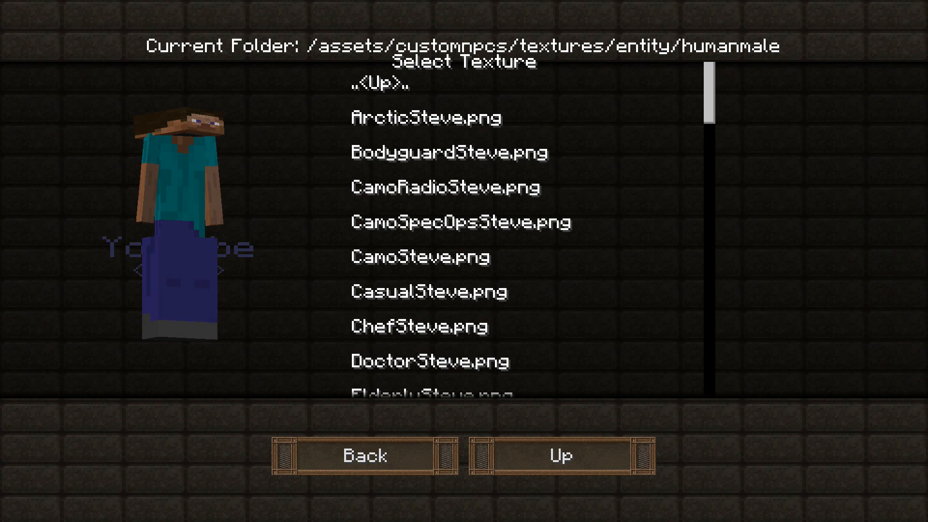
pyautogui.click(420, 326)
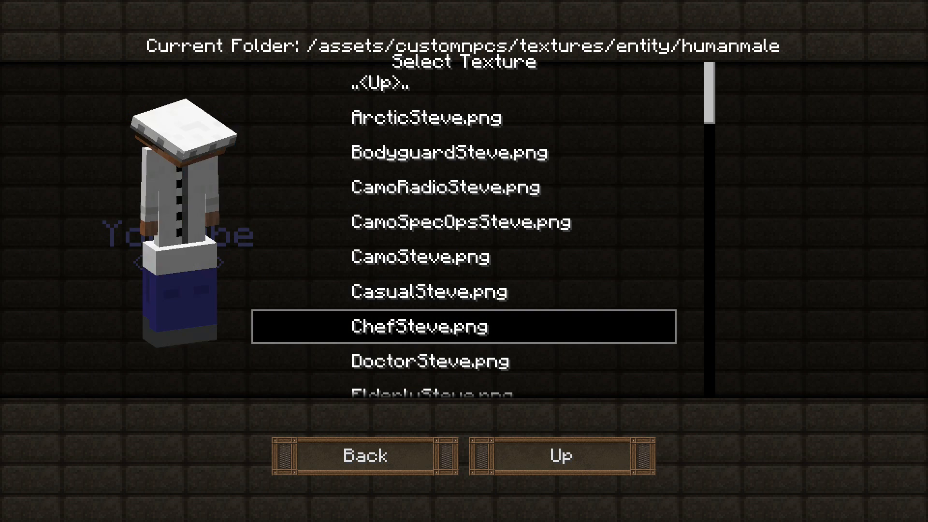
pyautogui.click(462, 187)
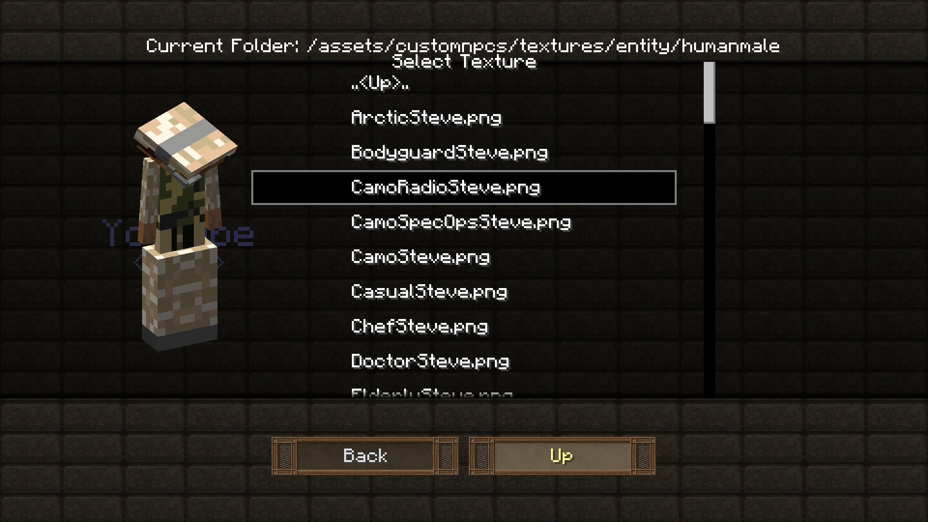
pyautogui.click(560, 455)
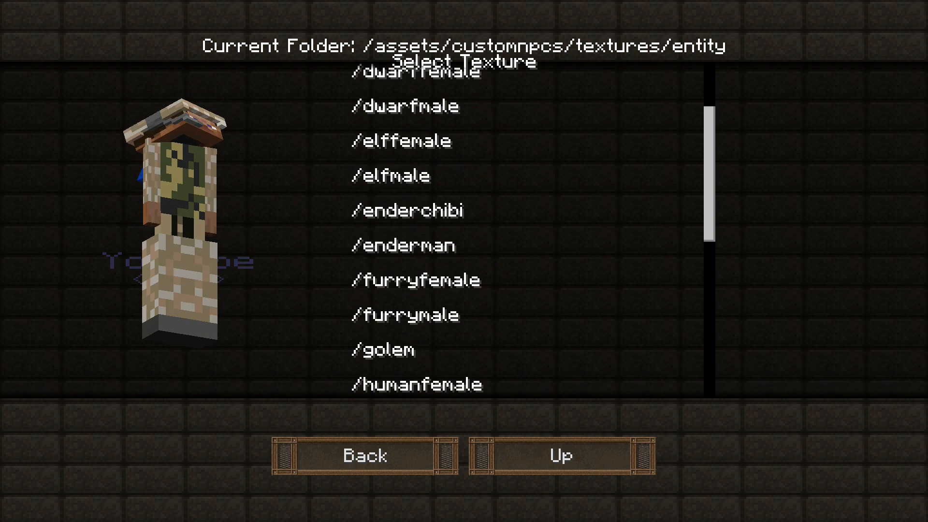
pyautogui.scroll(-3)
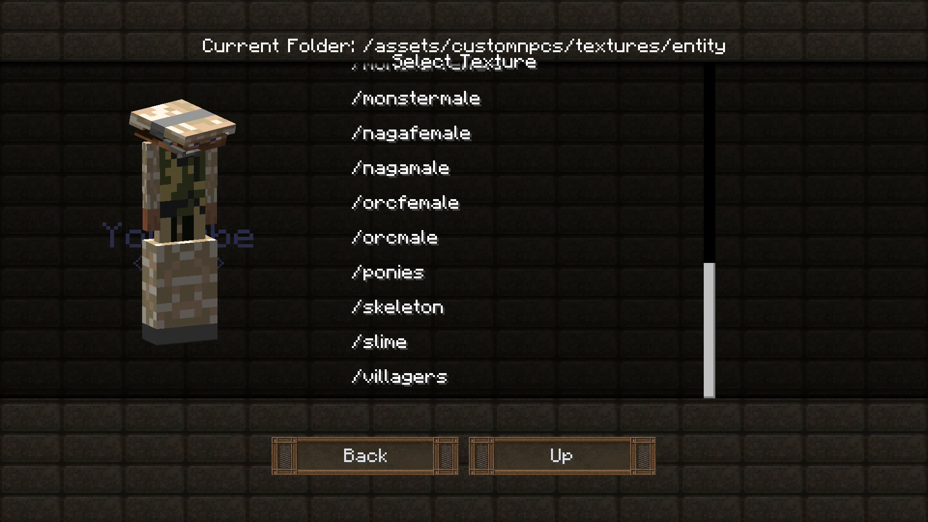
pyautogui.click(401, 237)
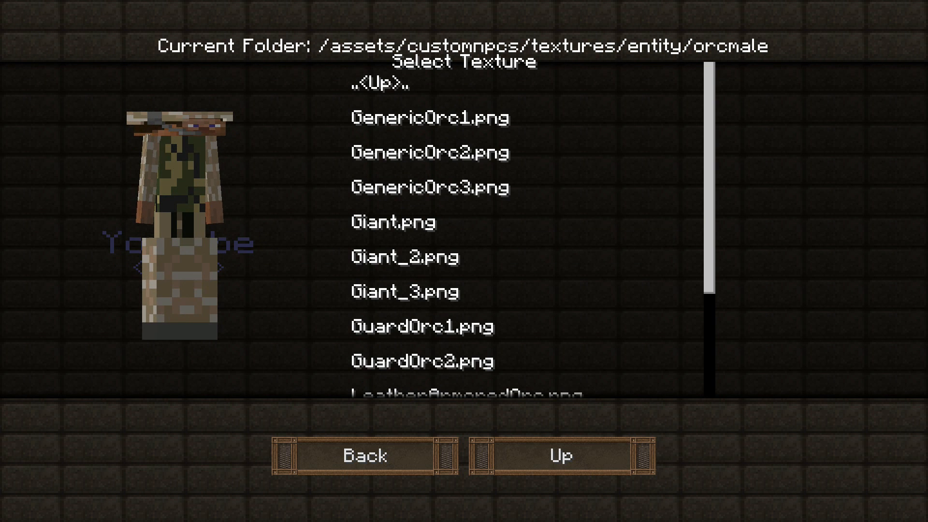
pyautogui.click(392, 222)
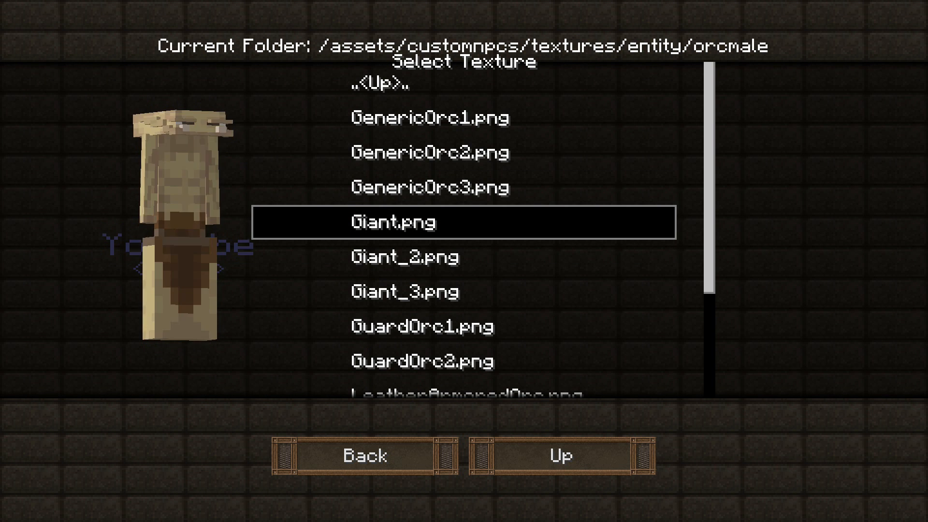
pyautogui.click(557, 456)
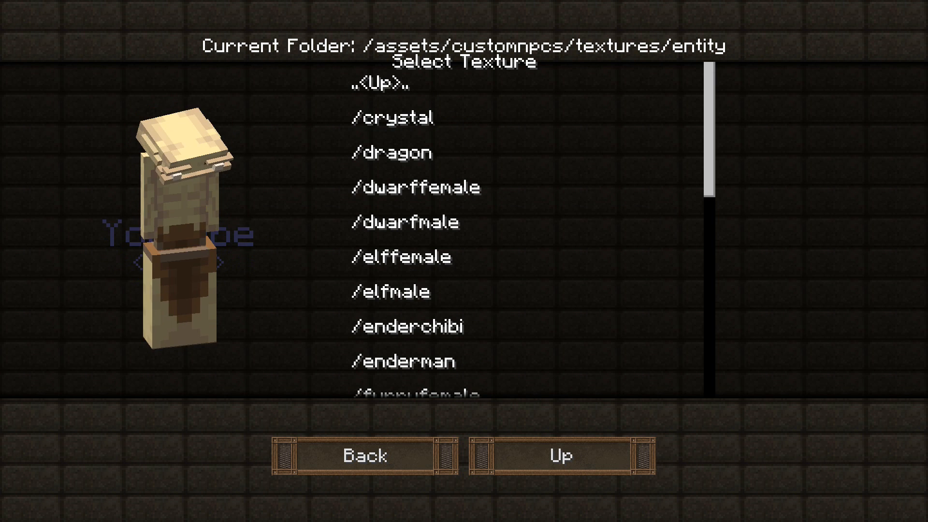
pyautogui.click(364, 456)
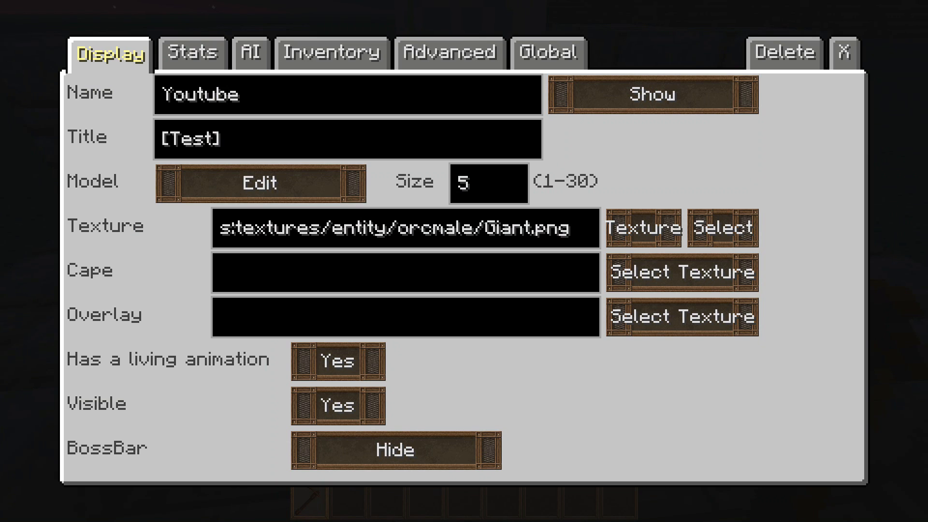
# - Select EnderdragonCape.png as the NPC's cape texture
pyautogui.click(681, 272)
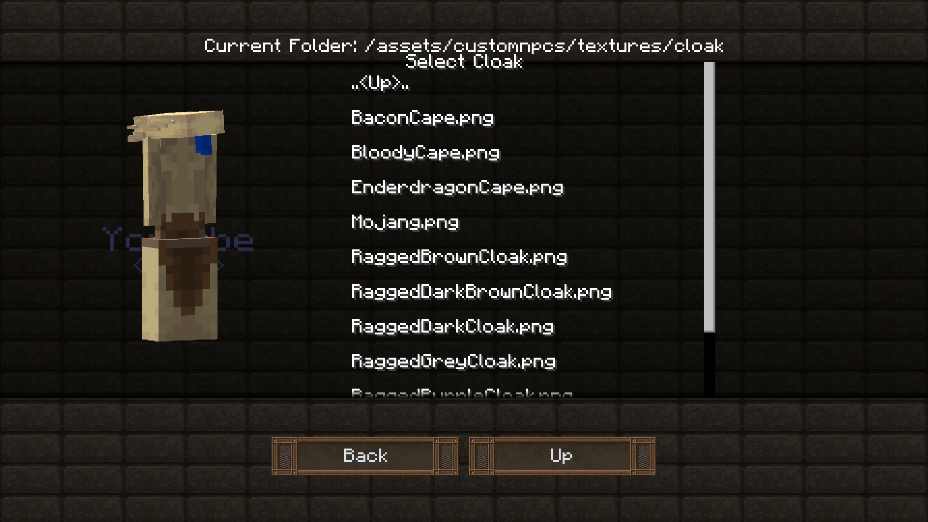
pyautogui.click(457, 188)
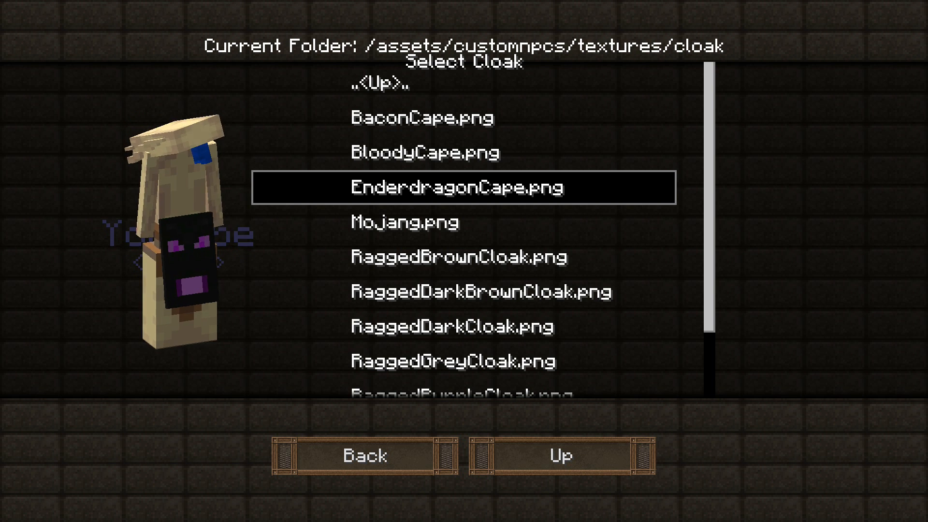
pyautogui.click(464, 187)
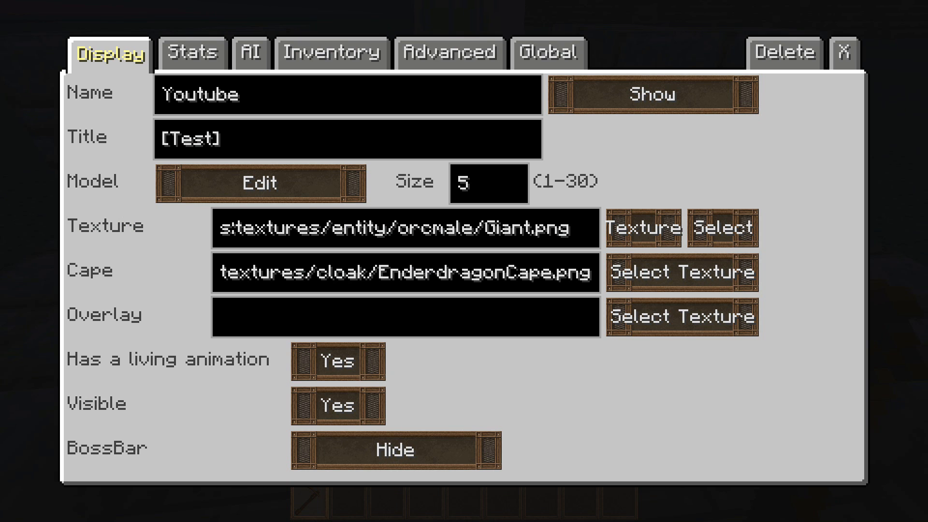
# - Preview the herobrine eyes overlay, then set goggles.png as the overlay
pyautogui.click(682, 317)
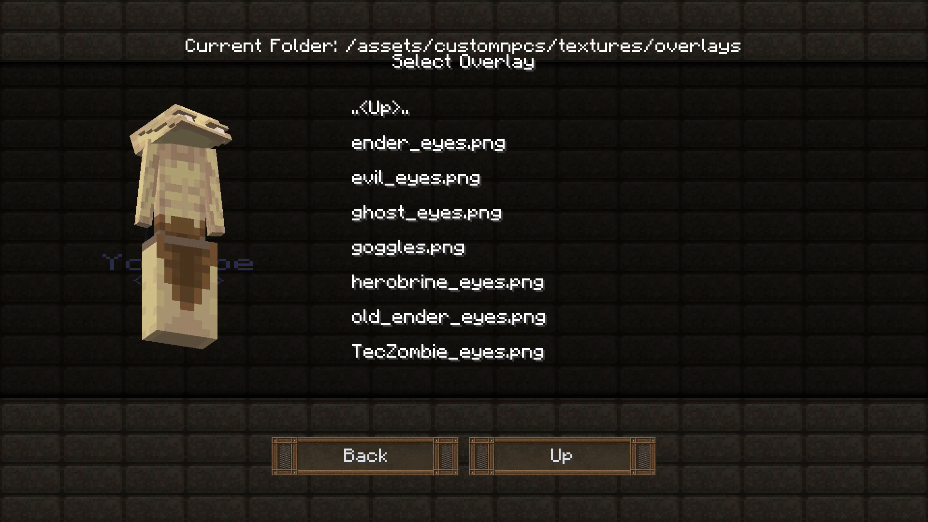
pyautogui.click(446, 281)
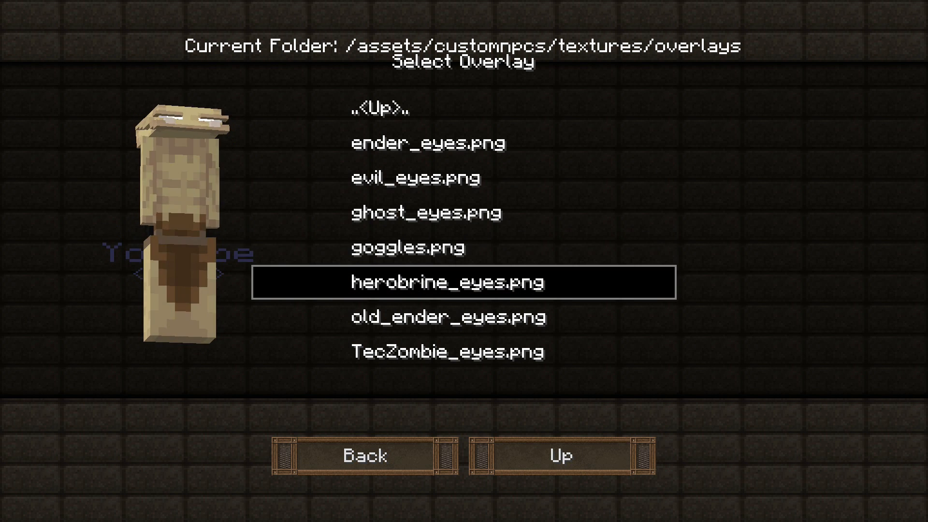
pyautogui.click(407, 247)
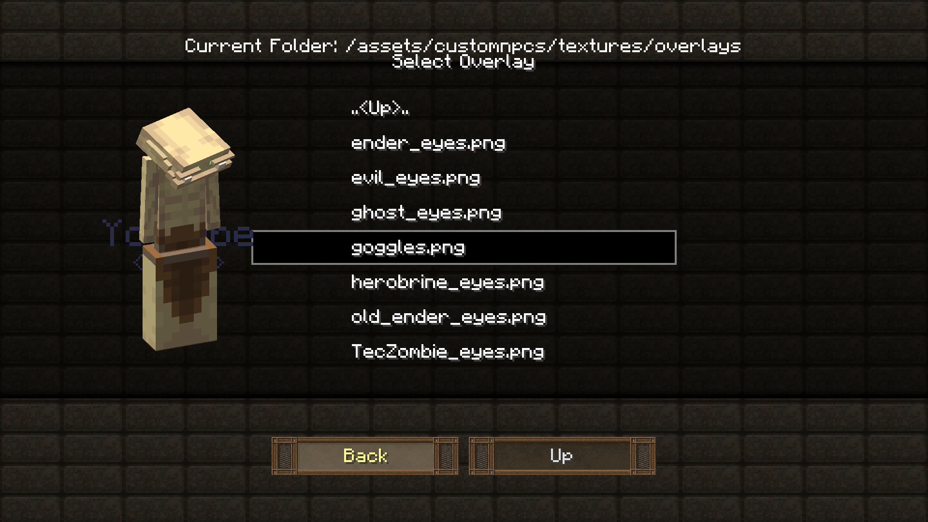
pyautogui.click(409, 247)
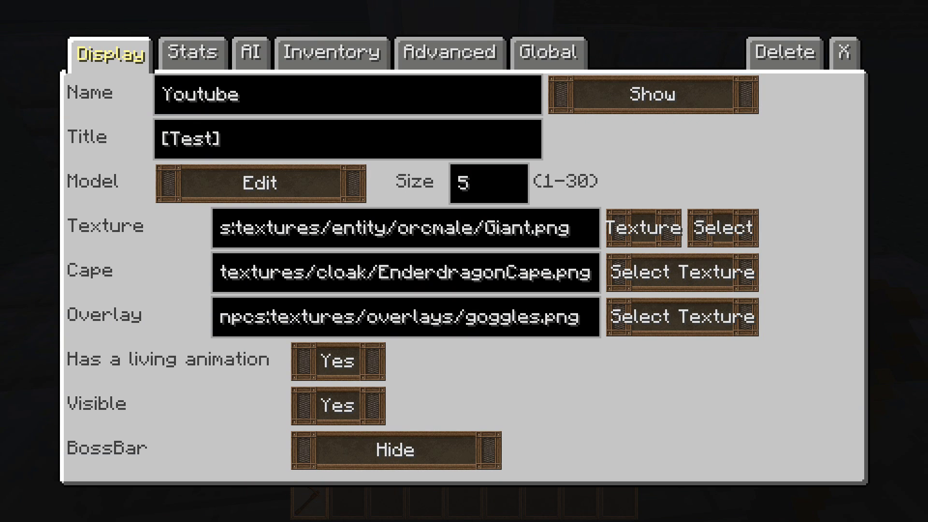
pyautogui.moveTo(642, 228)
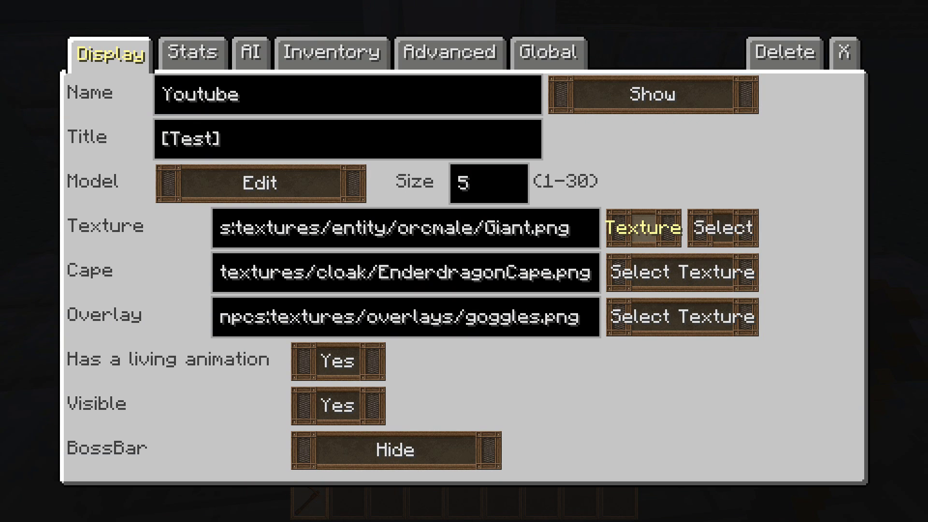
pyautogui.click(641, 228)
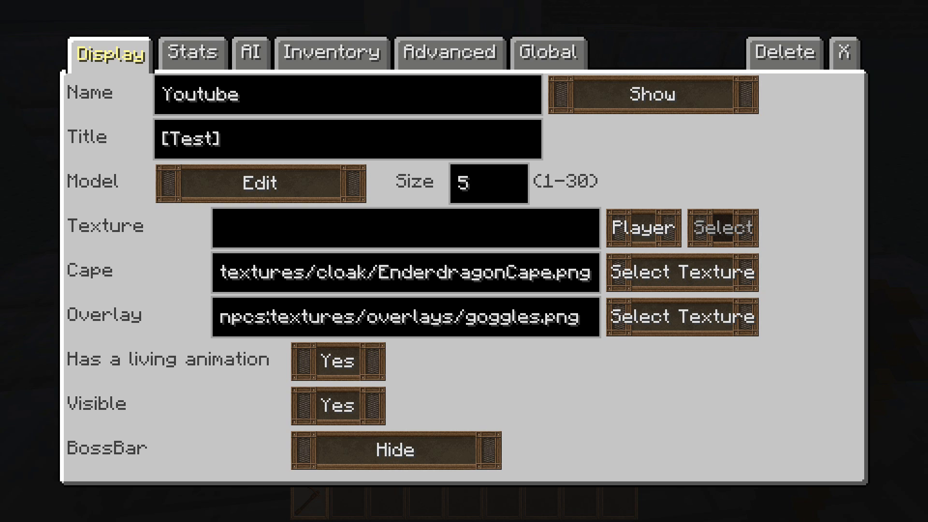
pyautogui.write('PDawgWoolf')
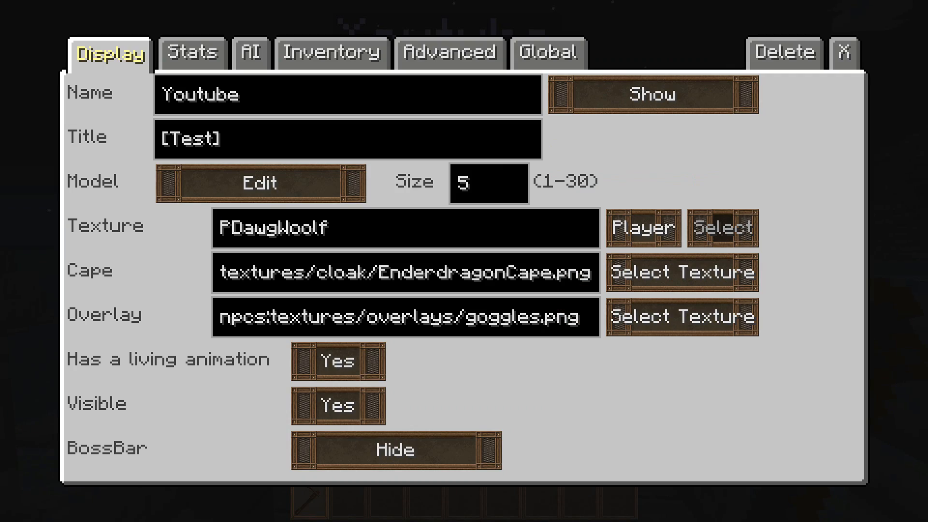
pyautogui.click(642, 228)
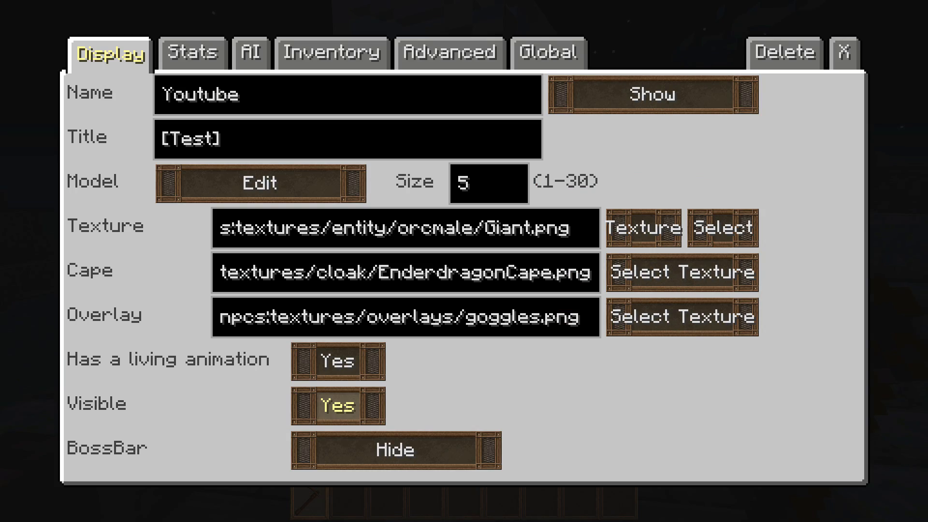
pyautogui.click(337, 405)
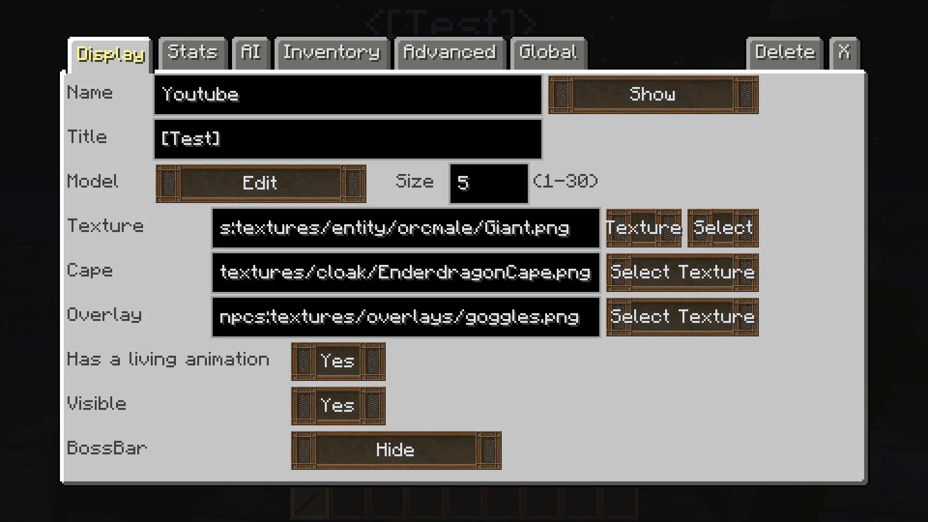
pyautogui.click(395, 450)
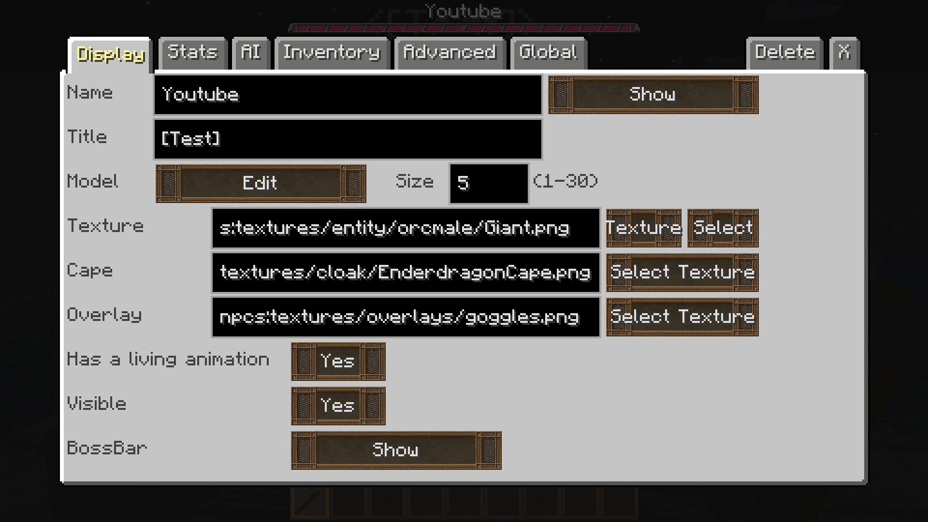
pyautogui.moveTo(396, 450)
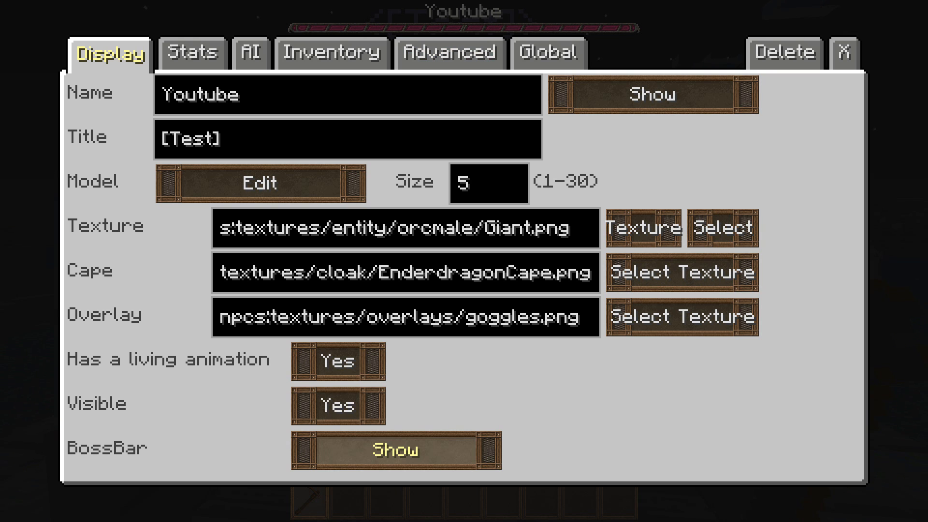
pyautogui.click(396, 451)
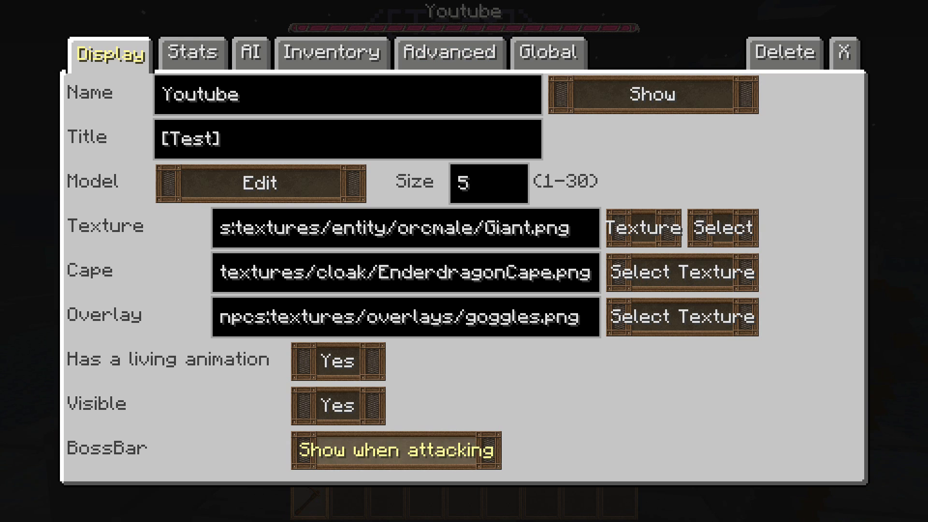
pyautogui.click(395, 450)
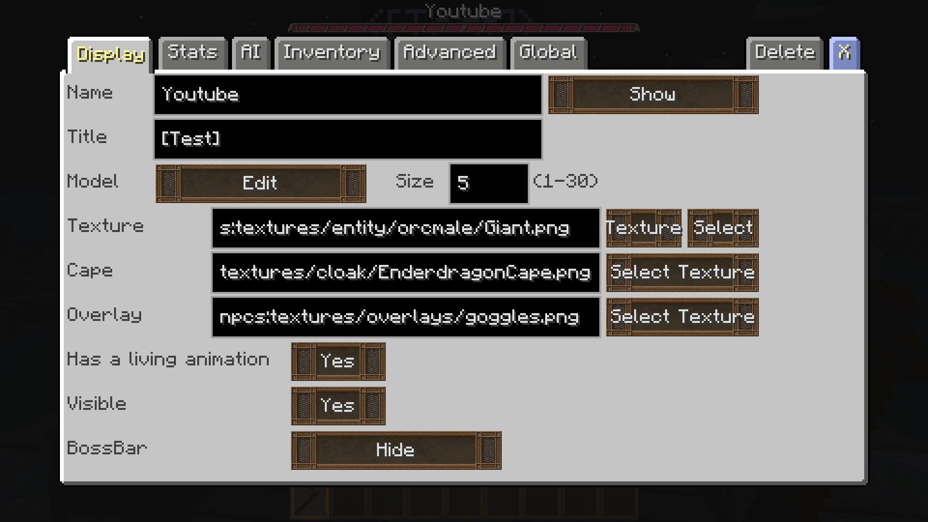